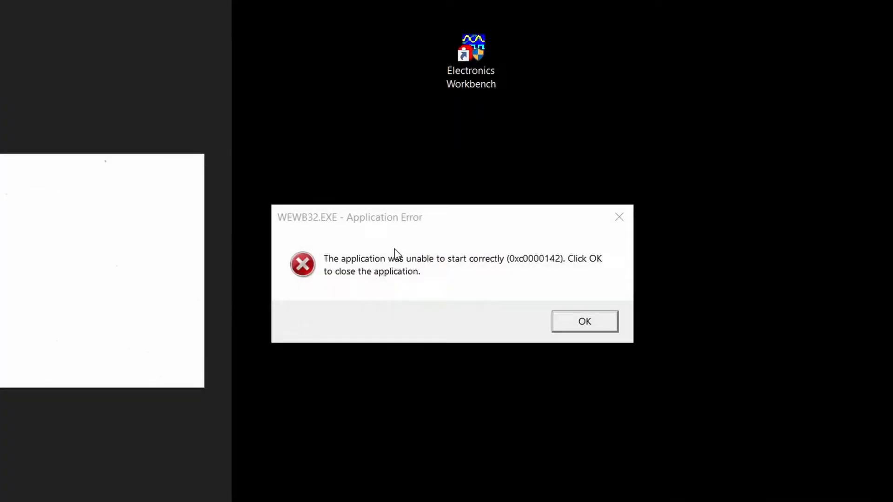
- Open the Properties of the Electronics Workbench desktop shortcut from its context menu
right_click(471, 52)
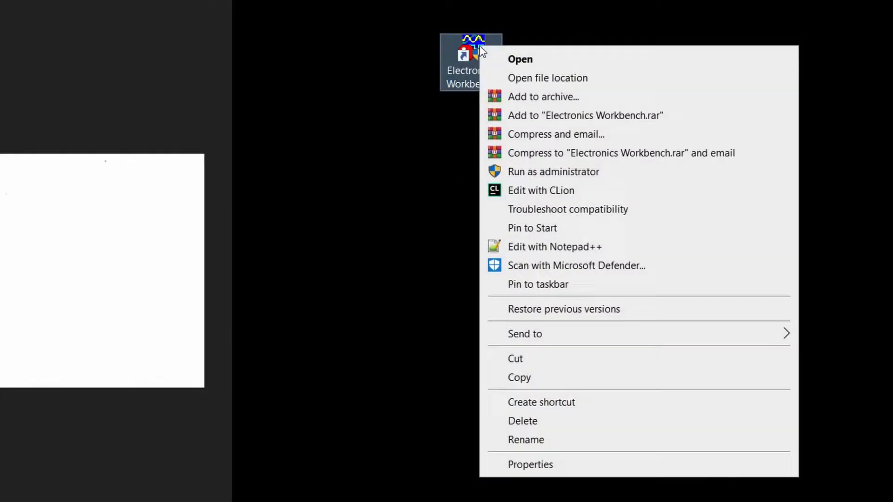
left_click(531, 464)
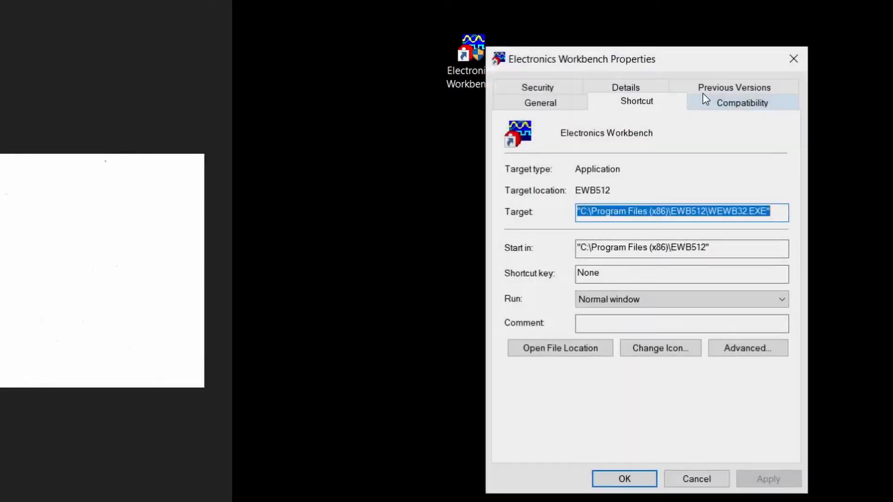
- Enable compatibility mode for Windows 98 / Windows Me on the shortcut's Compatibility tab
left_click(742, 103)
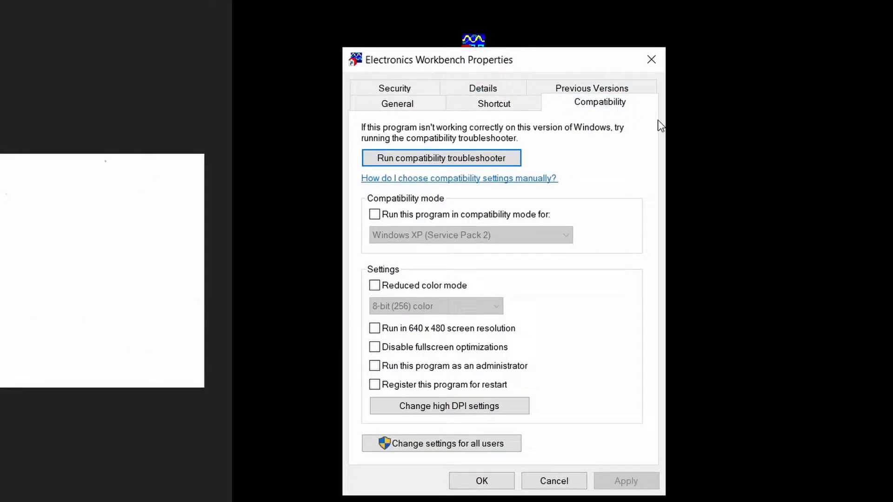
mouse_move(396, 226)
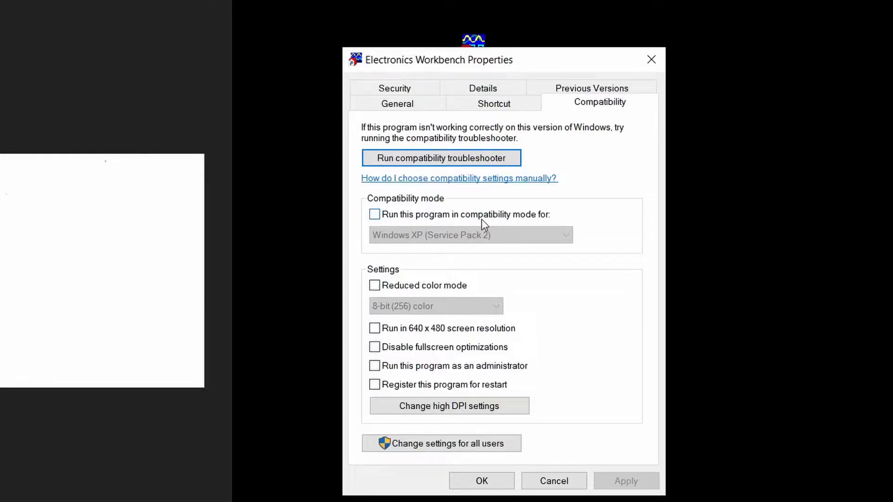
left_click(375, 215)
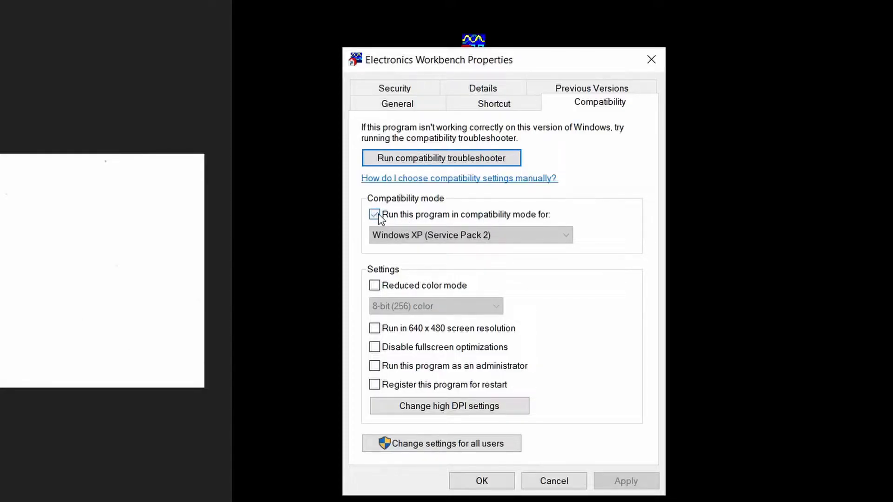
left_click(470, 235)
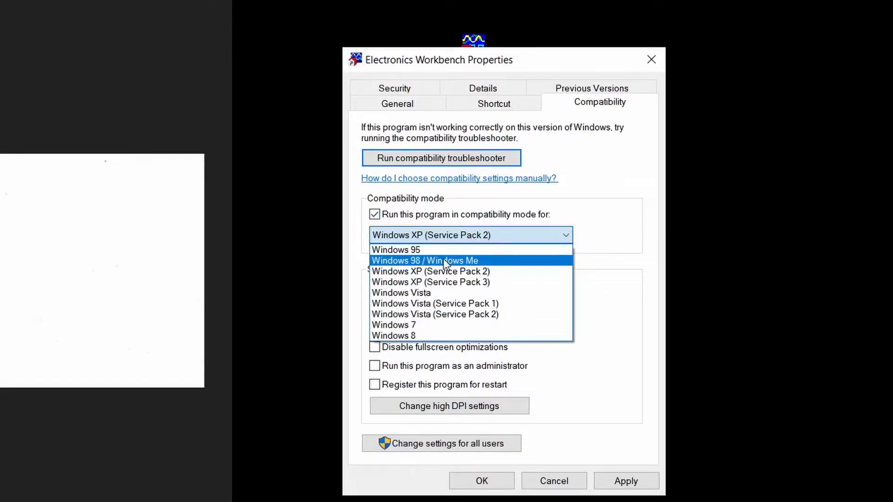
mouse_move(423, 267)
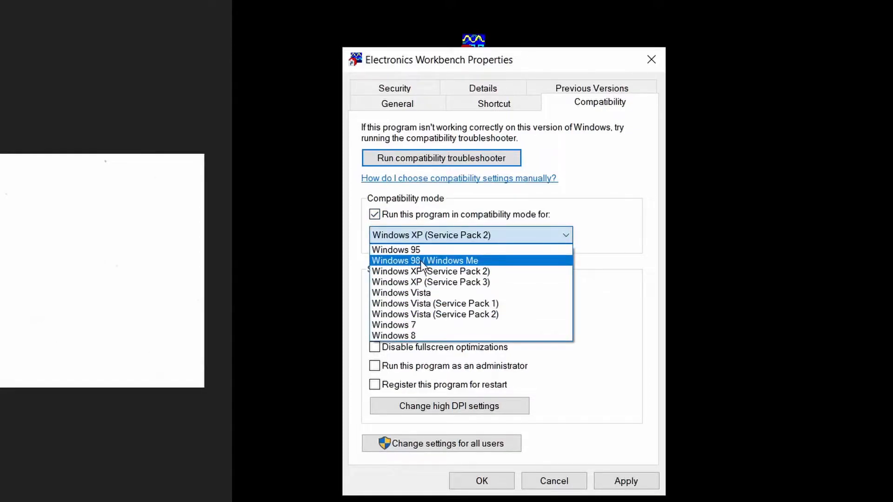
left_click(425, 261)
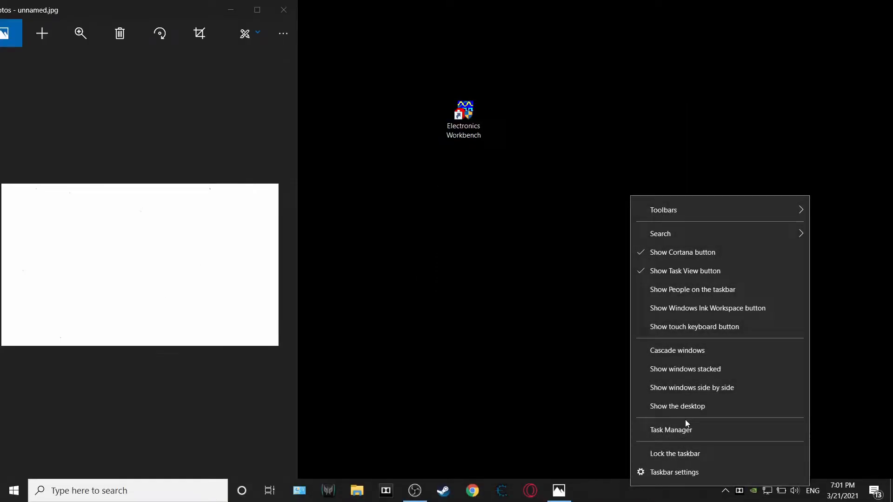
- In Task Manager's Details list, bring up the context menu for WEWB32.EXE
left_click(671, 429)
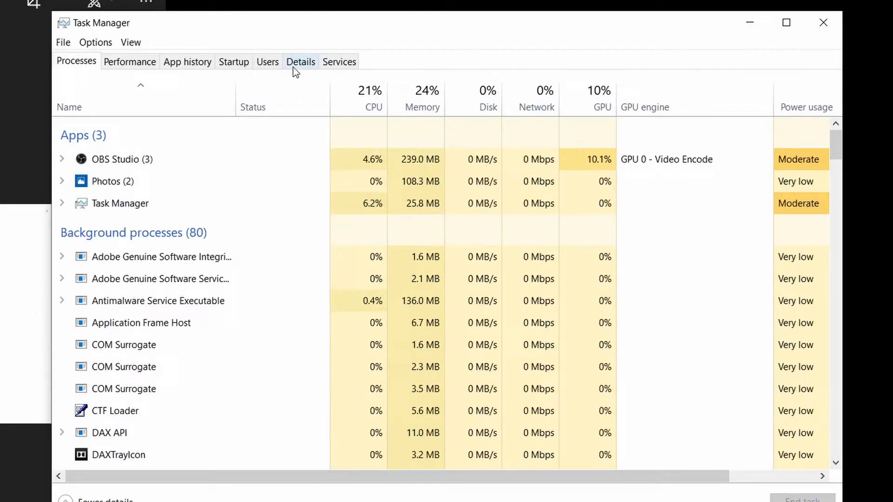
left_click(301, 62)
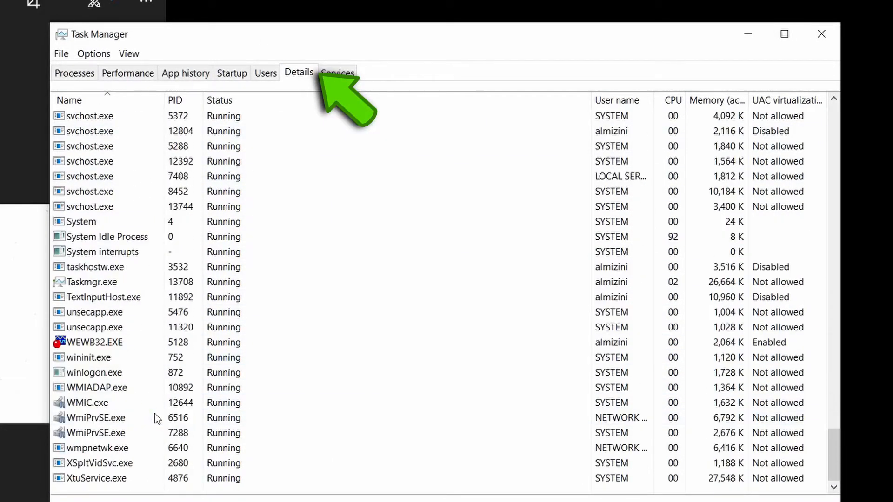
right_click(83, 343)
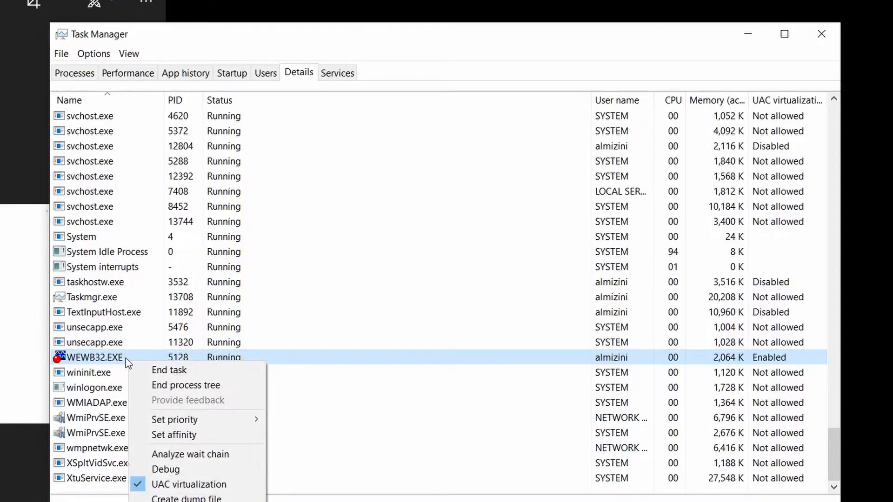
mouse_move(190, 455)
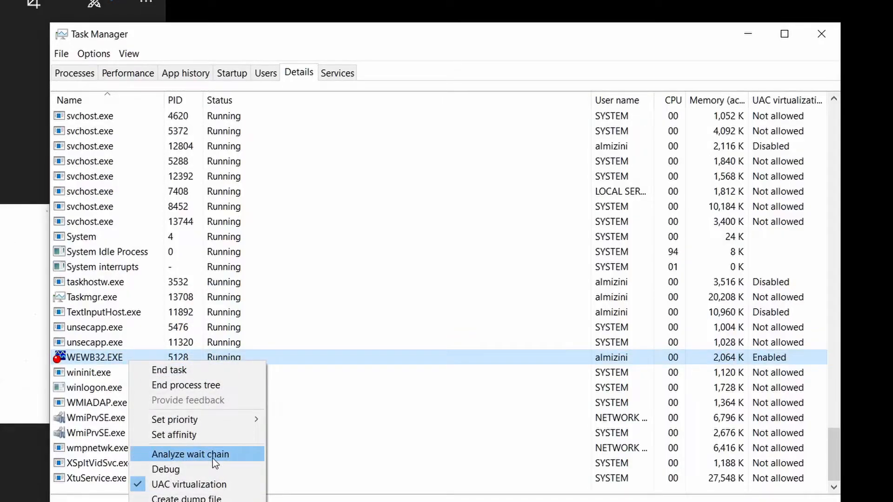
- Analyze WEWB32.EXE's wait chain and end the blocking nvcontainer.exe process
left_click(190, 454)
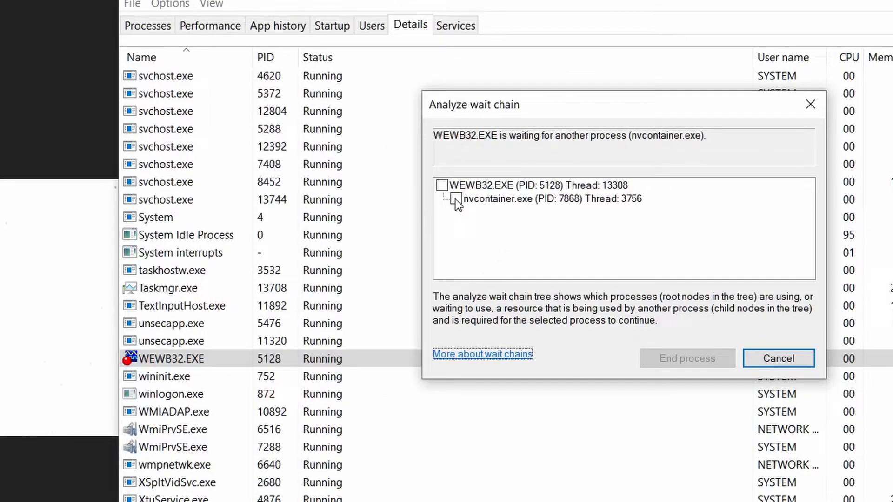
left_click(455, 199)
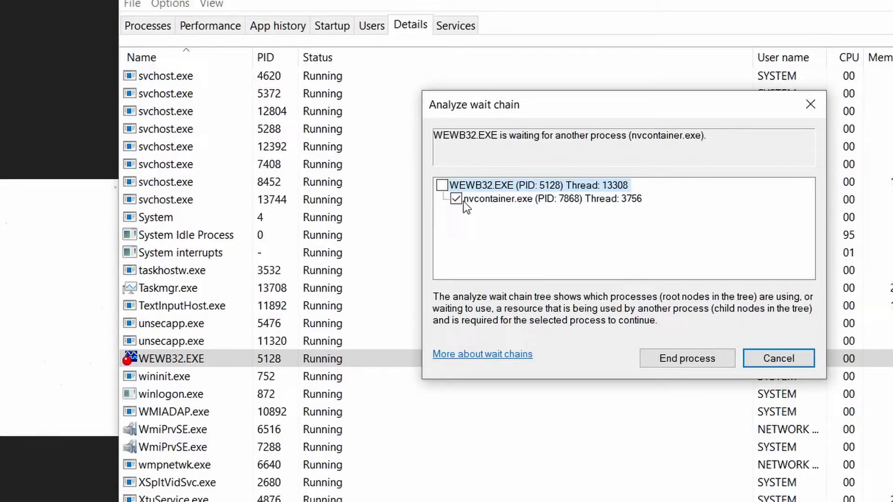
mouse_move(694, 363)
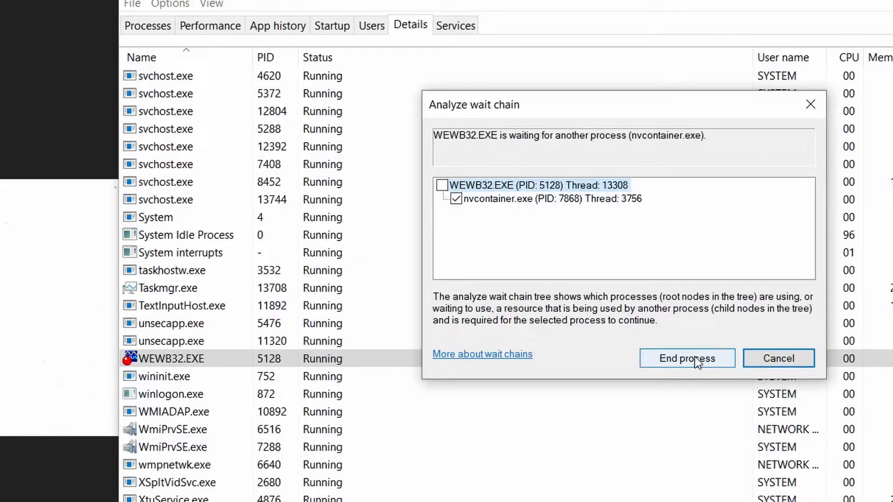
left_click(686, 358)
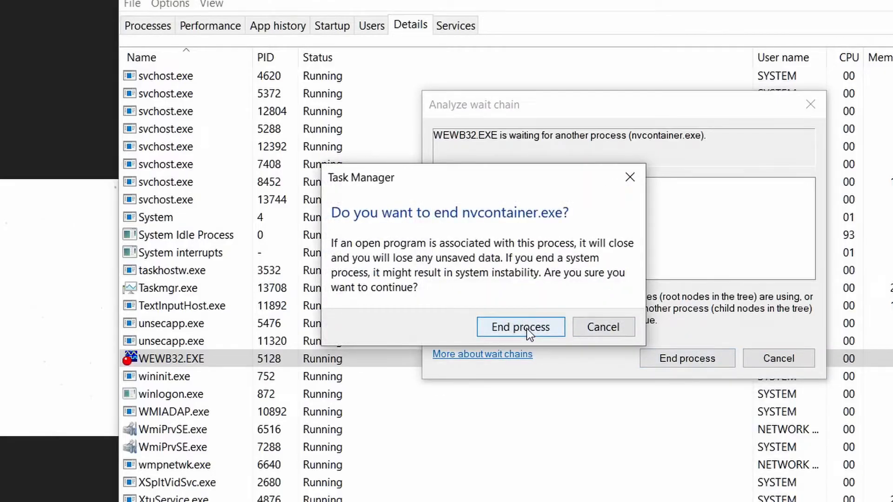
left_click(520, 327)
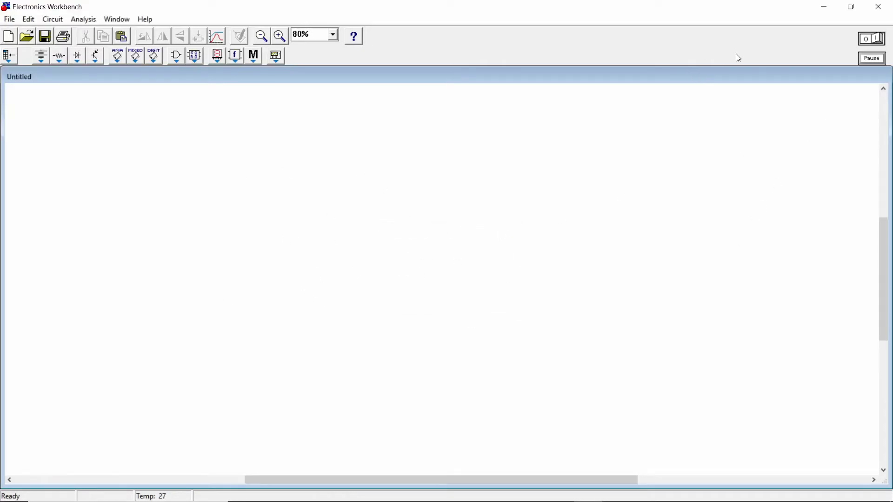
- Drag an op-amp from Analog ICs onto the workspace, then discard the Untitled circuit unsaved
left_click(117, 56)
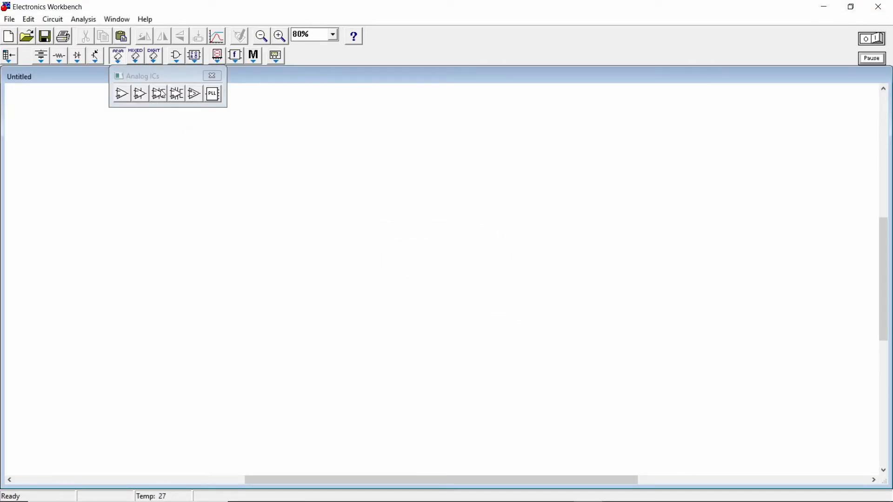
left_click_drag(121, 93, 165, 246)
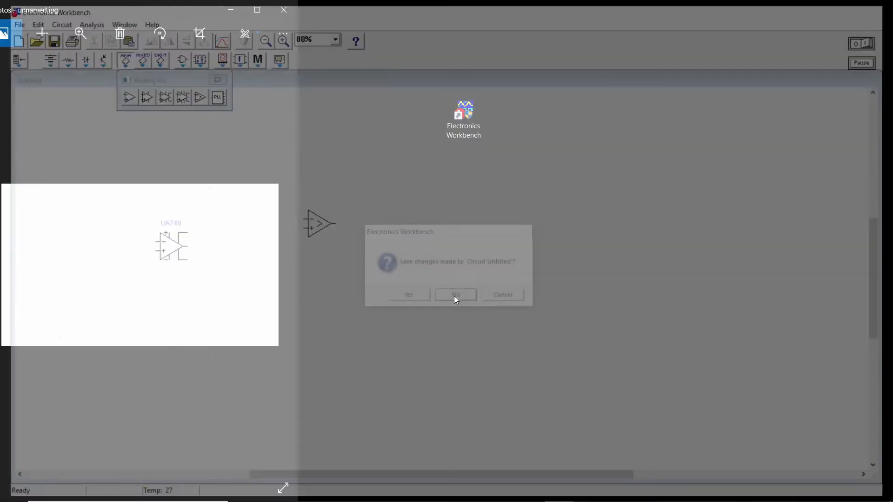
left_click(455, 295)
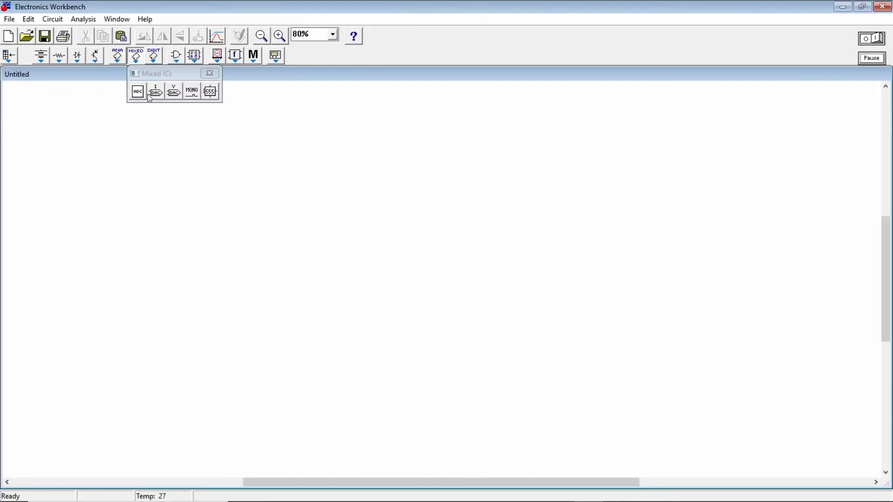